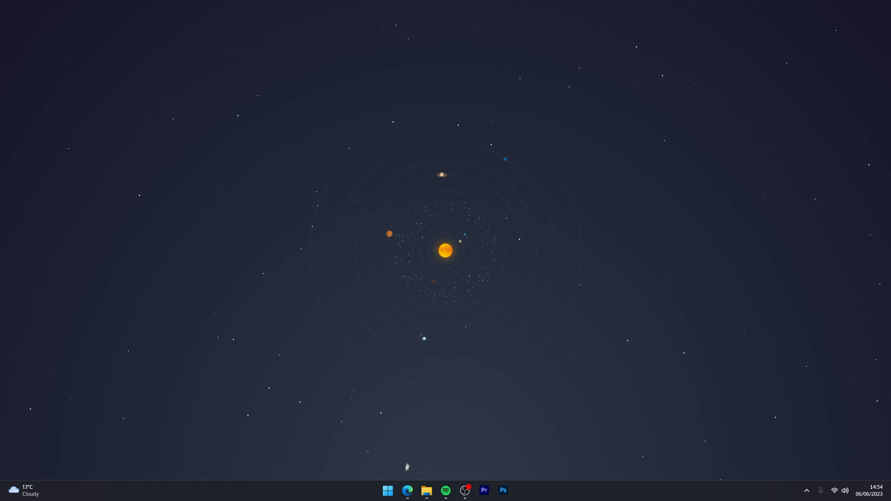
{"action": "left_click", "coordinate": [407, 490]}
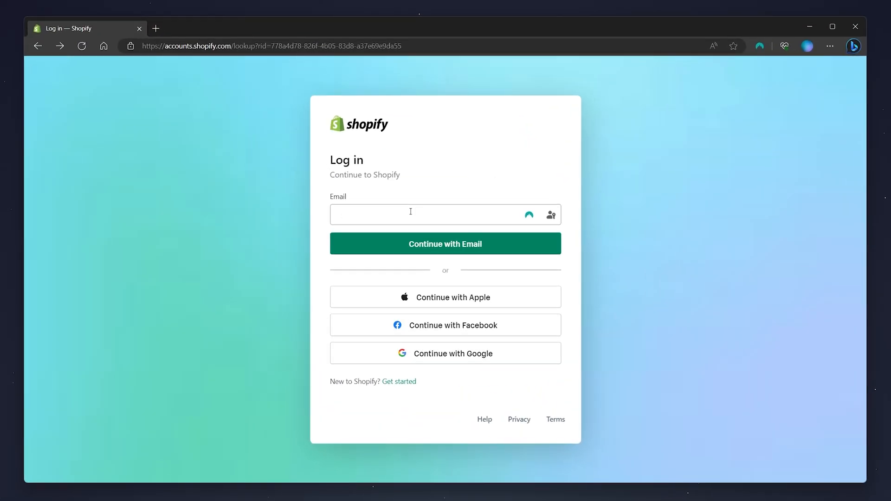
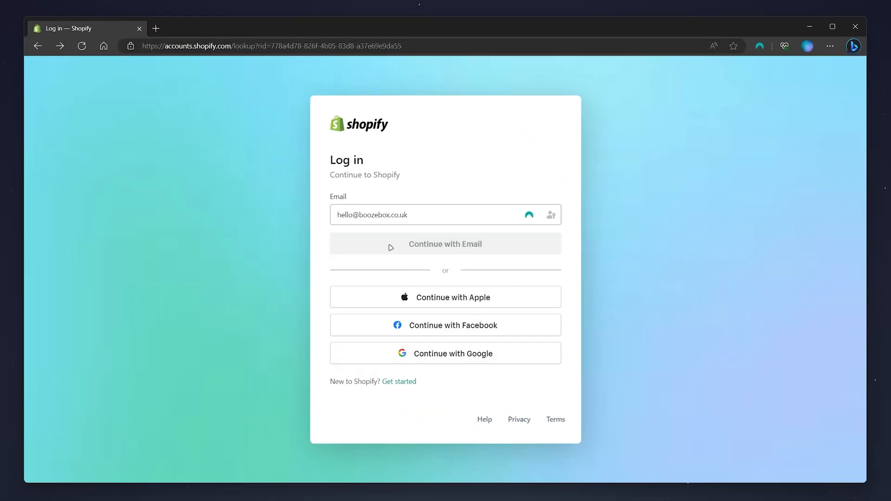
{"action": "left_click", "coordinate": [444, 244]}
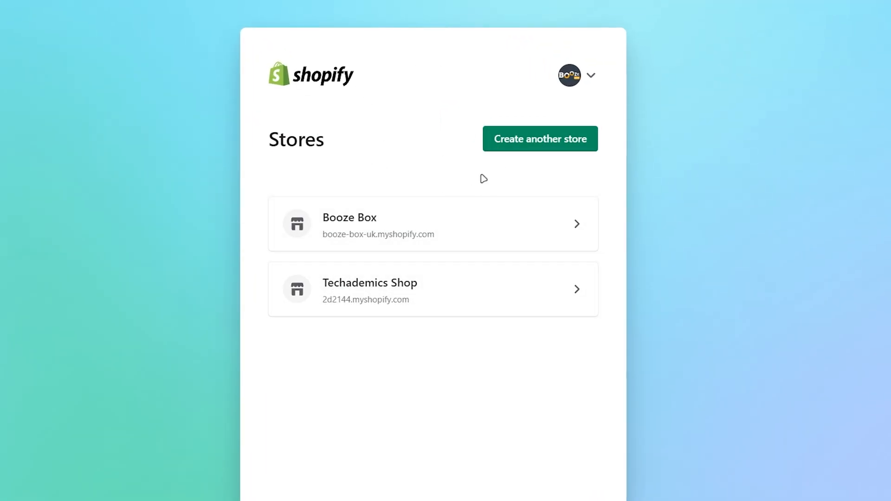
{"action": "mouse_move", "coordinate": [444, 294]}
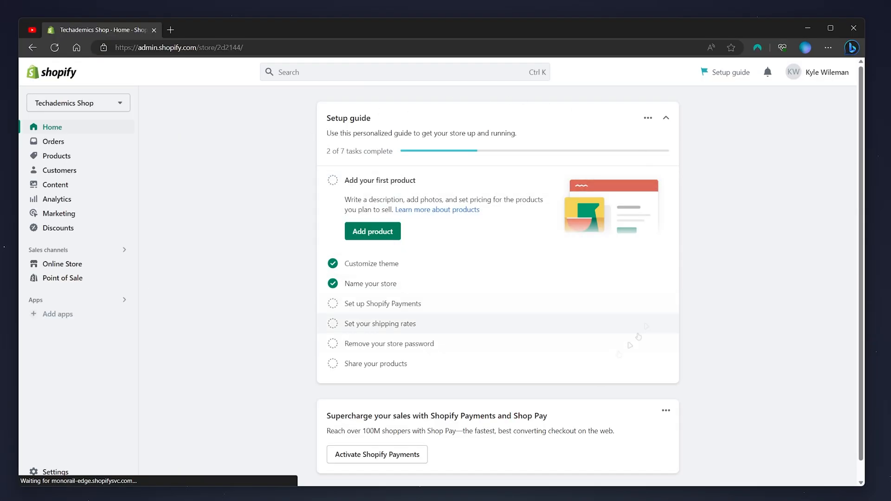
{"action": "mouse_move", "coordinate": [276, 173]}
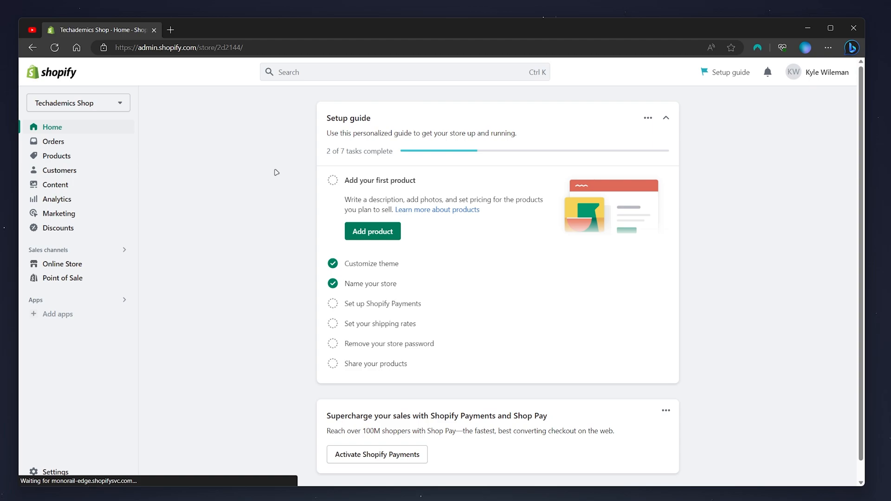
{"action": "mouse_move", "coordinate": [62, 263]}
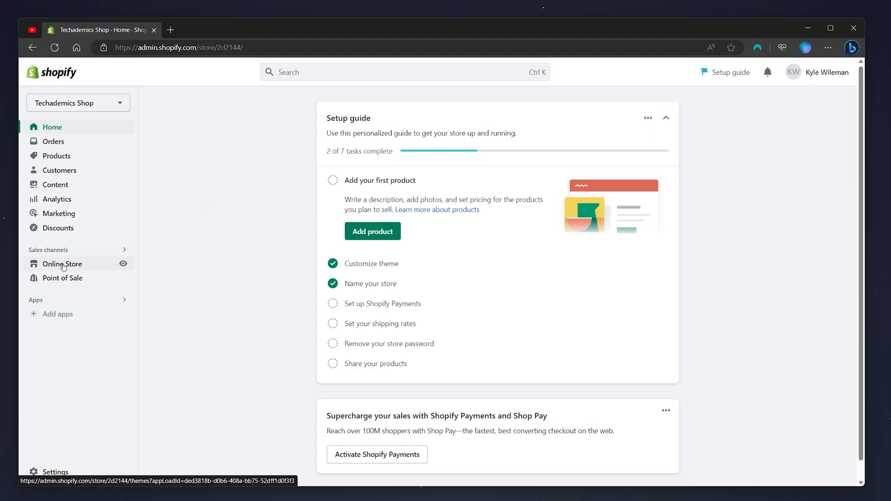
Step: Go to Online Store Themes for Techademics Shop, showing Spotlight as current theme
{"action": "left_click", "coordinate": [61, 264]}
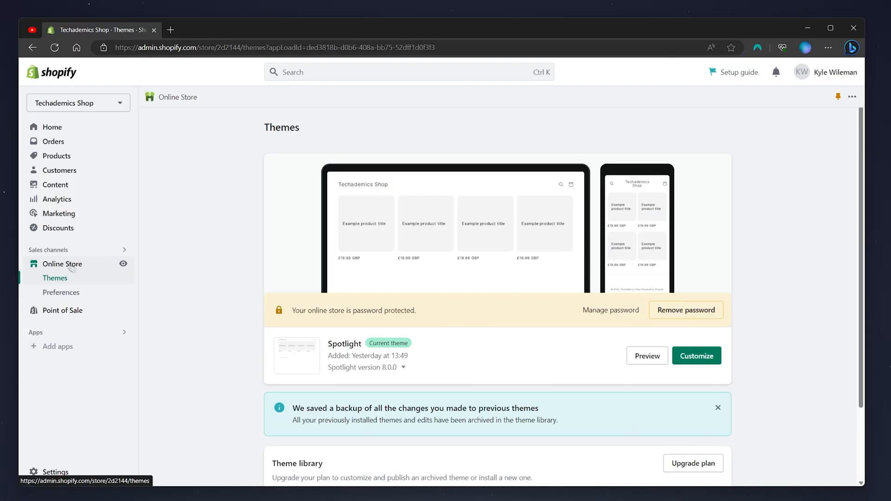
{"action": "mouse_move", "coordinate": [83, 288]}
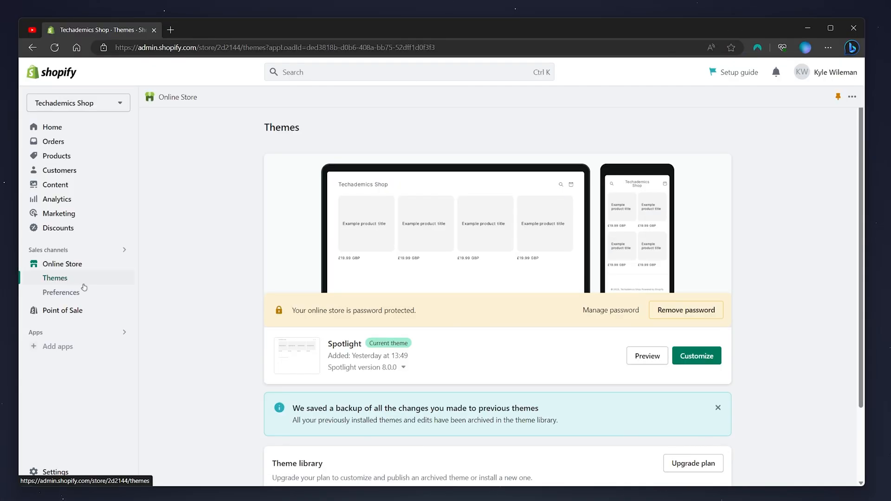
Step: Go to Online Store Preferences and bring the Password protection section into view
{"action": "left_click", "coordinate": [62, 292]}
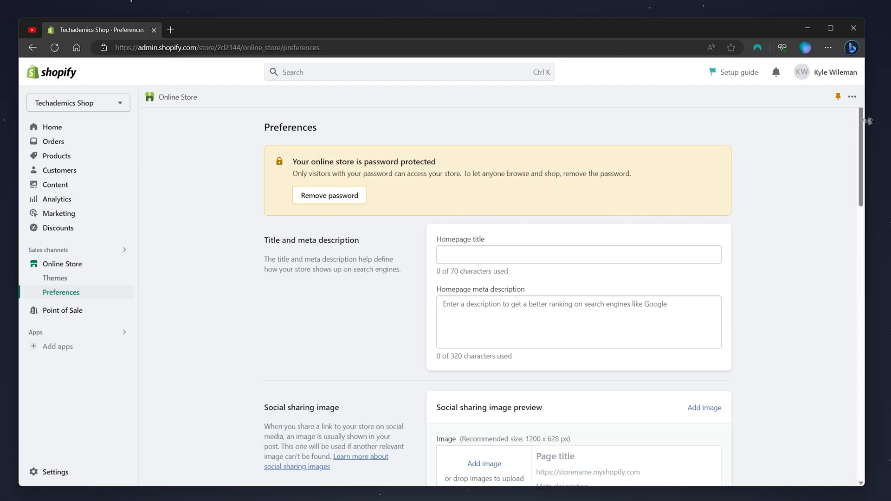
{"action": "scroll", "scroll_direction": "down", "scroll_amount": 3}
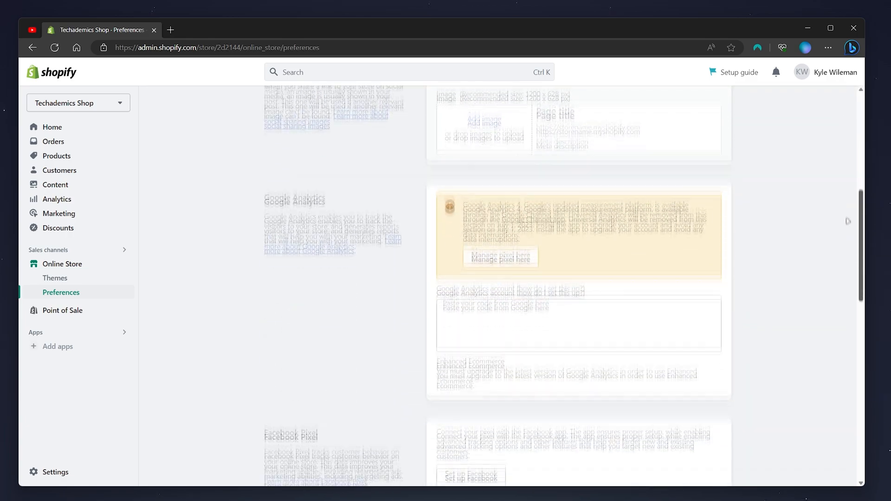
{"action": "scroll", "scroll_direction": "down", "scroll_amount": 3}
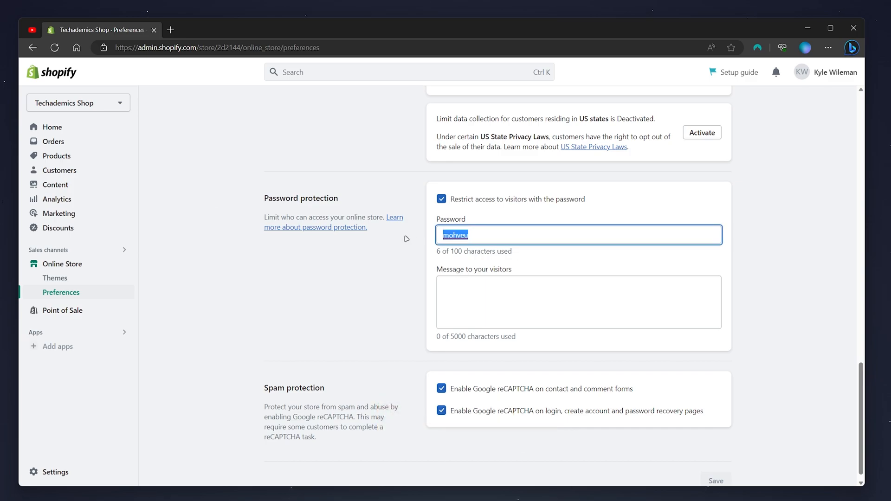
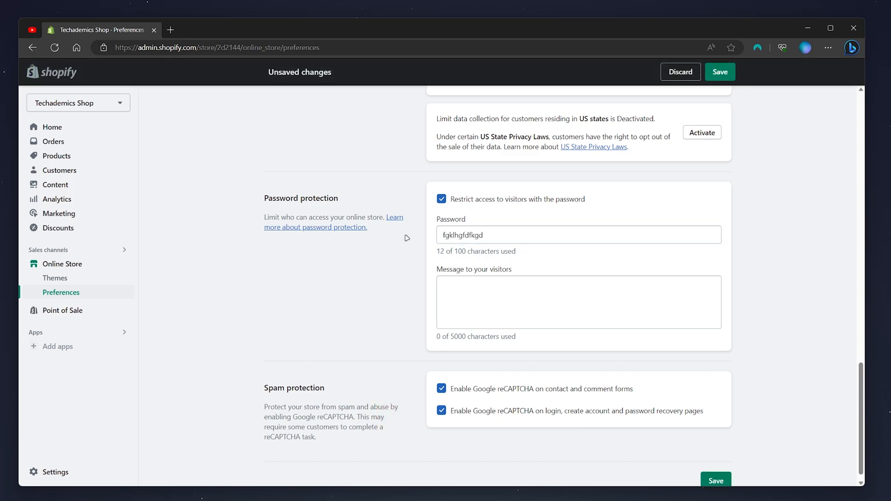
{"action": "left_click", "coordinate": [442, 199]}
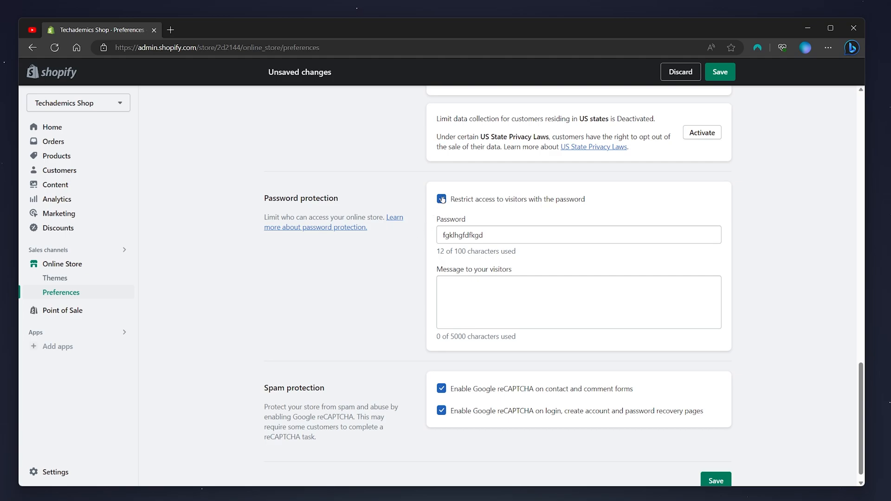
{"action": "left_click", "coordinate": [441, 199]}
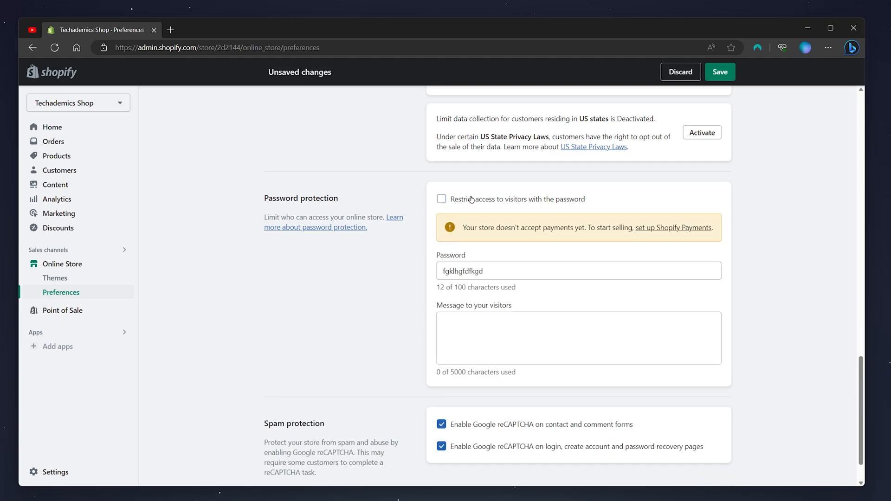